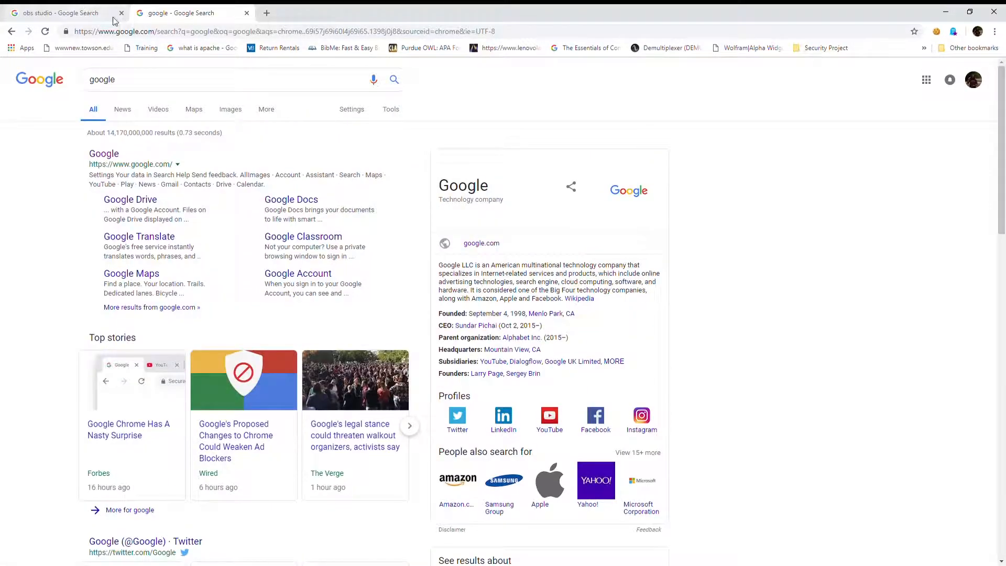
Switch Chrome to the 'obs studio - Google Search' tab.
click(61, 13)
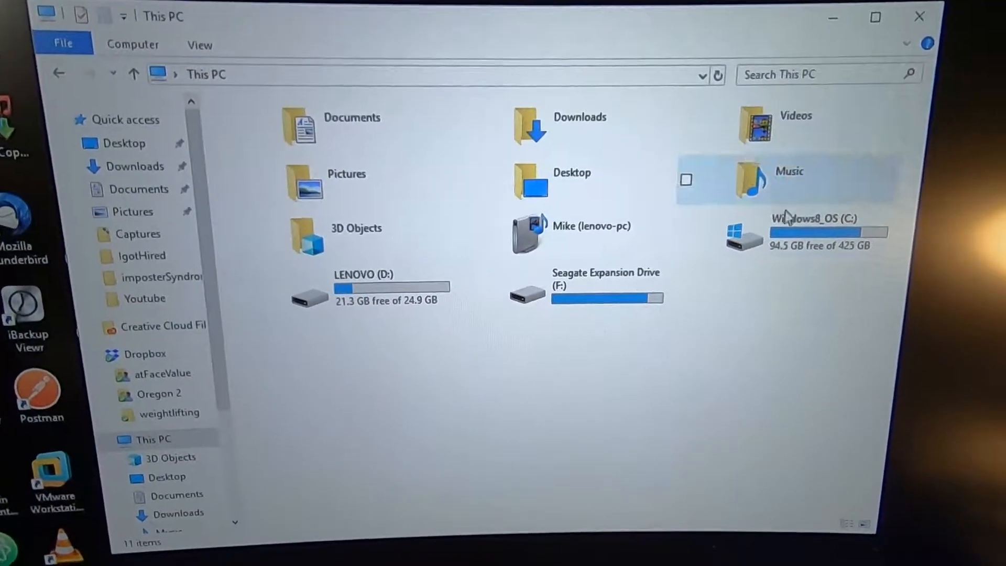
Navigate from This PC through Windows8_OS (C:), Users, the user folder and Videos into Captures.
double_click(815, 230)
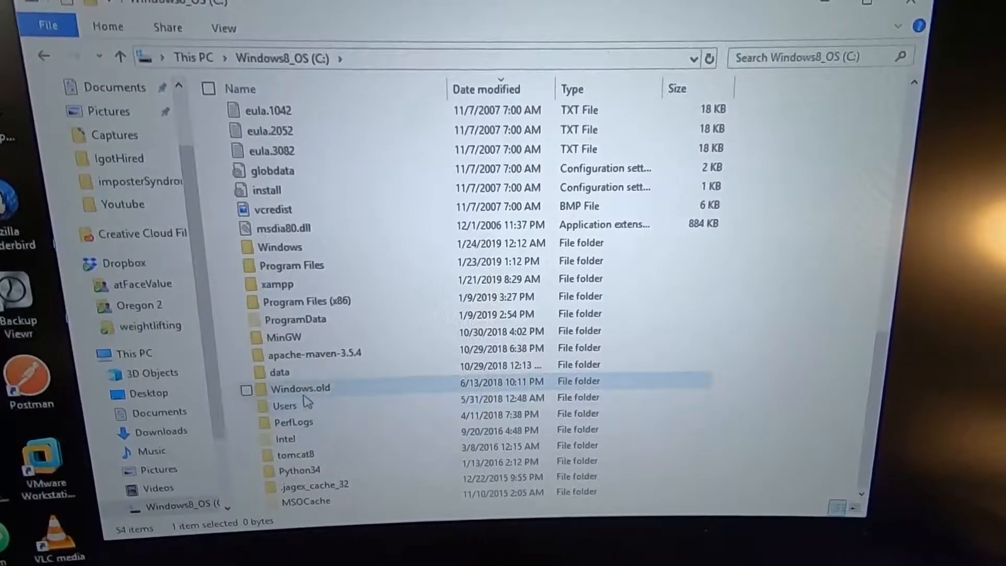
double_click(285, 406)
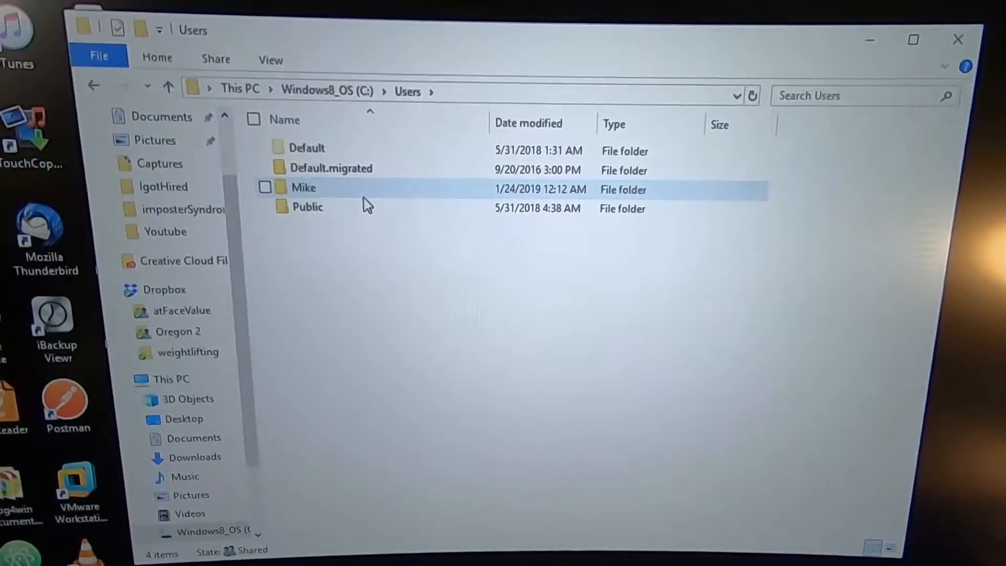
double_click(304, 187)
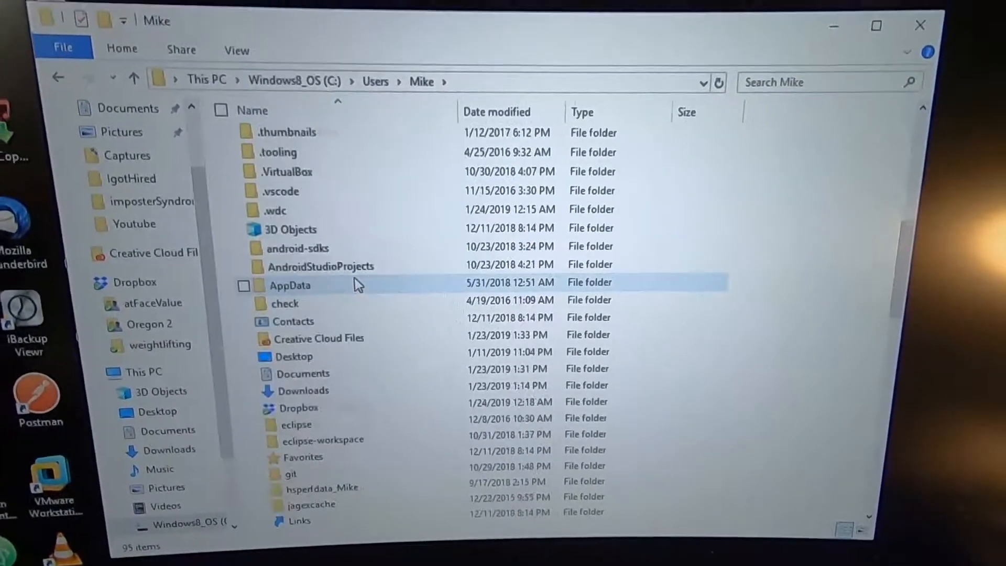
scroll(down, 3)
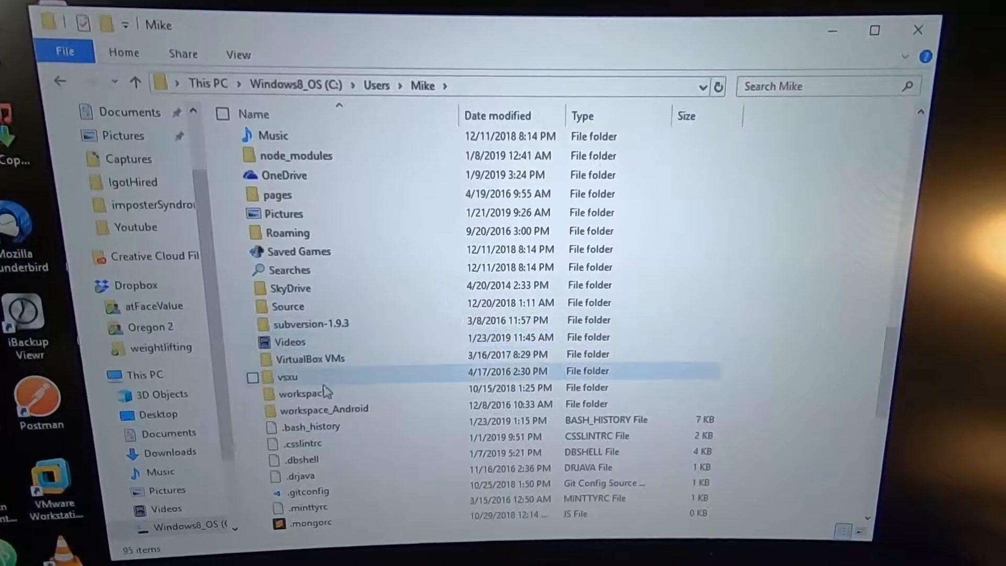
click(296, 320)
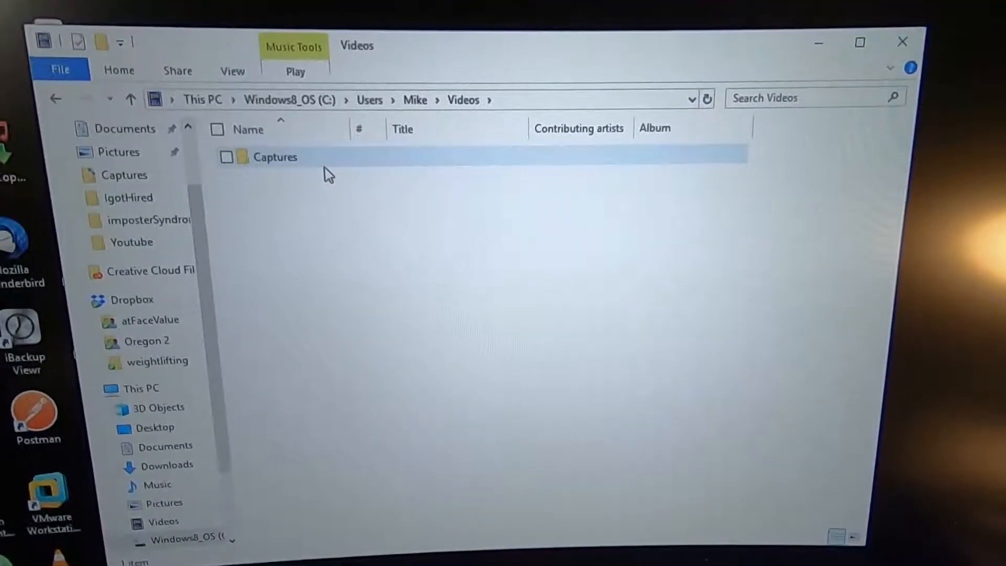
double_click(275, 156)
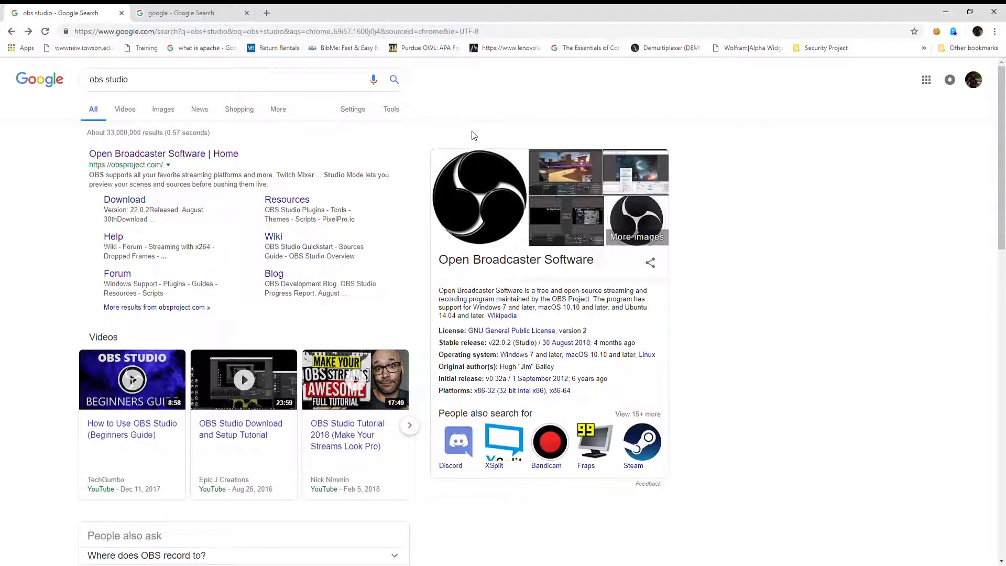
mouse_move(532, 106)
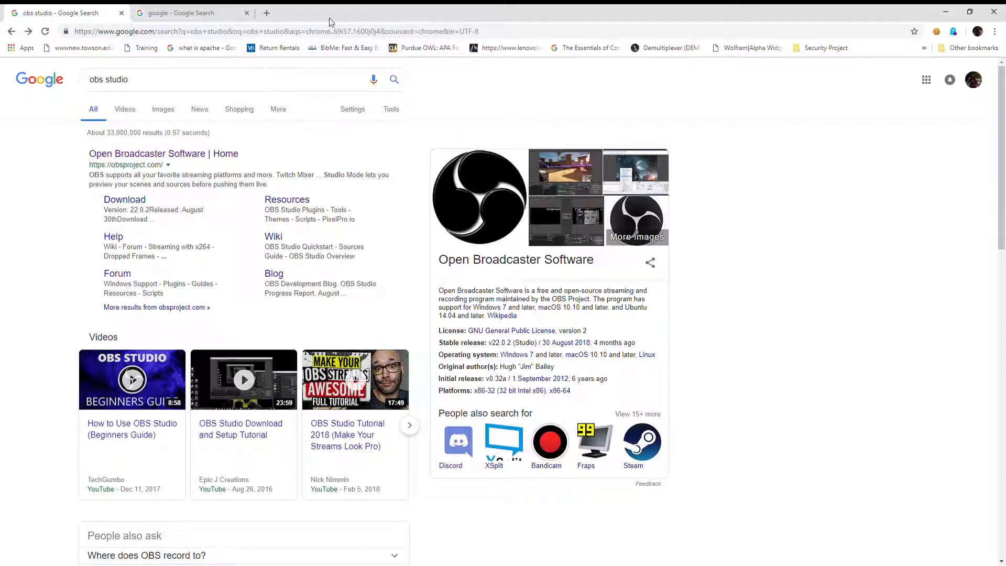
mouse_move(213, 201)
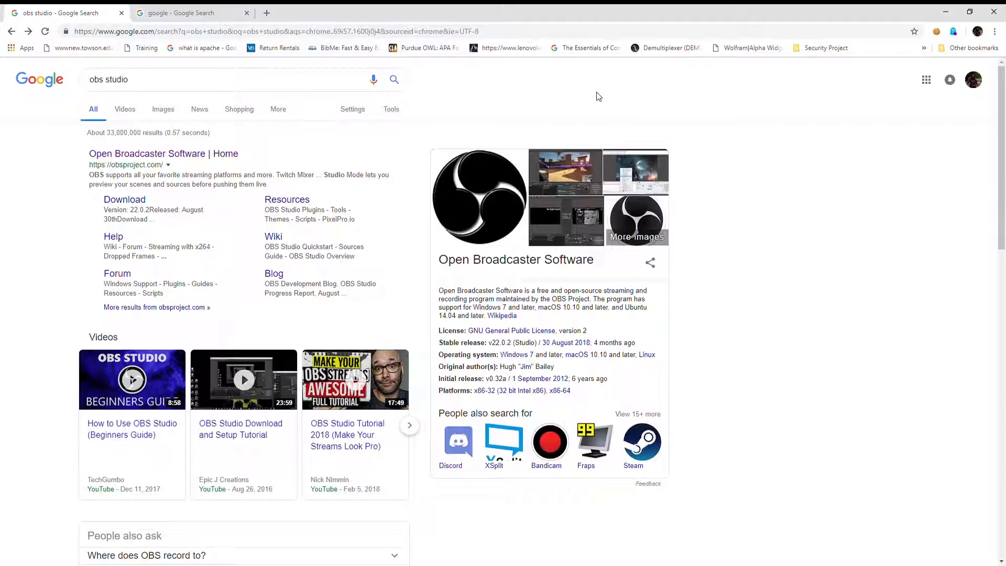
Load the 'Open Broadcaster Software | Home' result and scroll to its Features section.
click(163, 152)
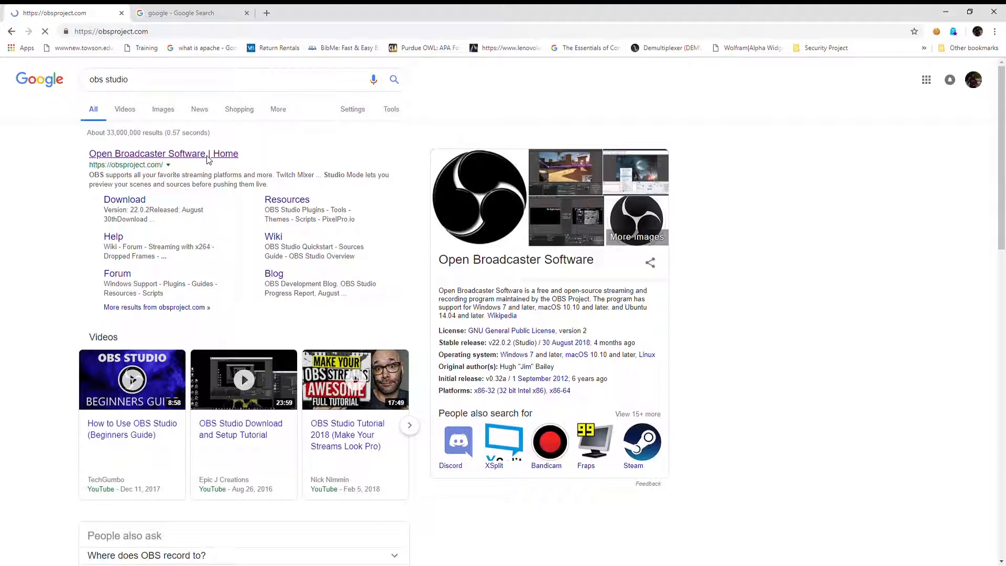
click(164, 153)
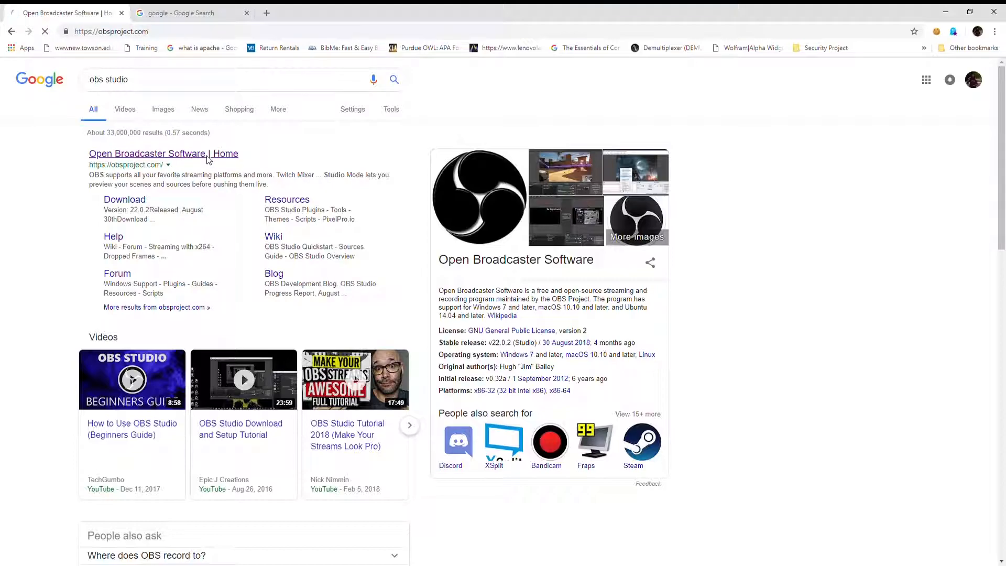
click(164, 153)
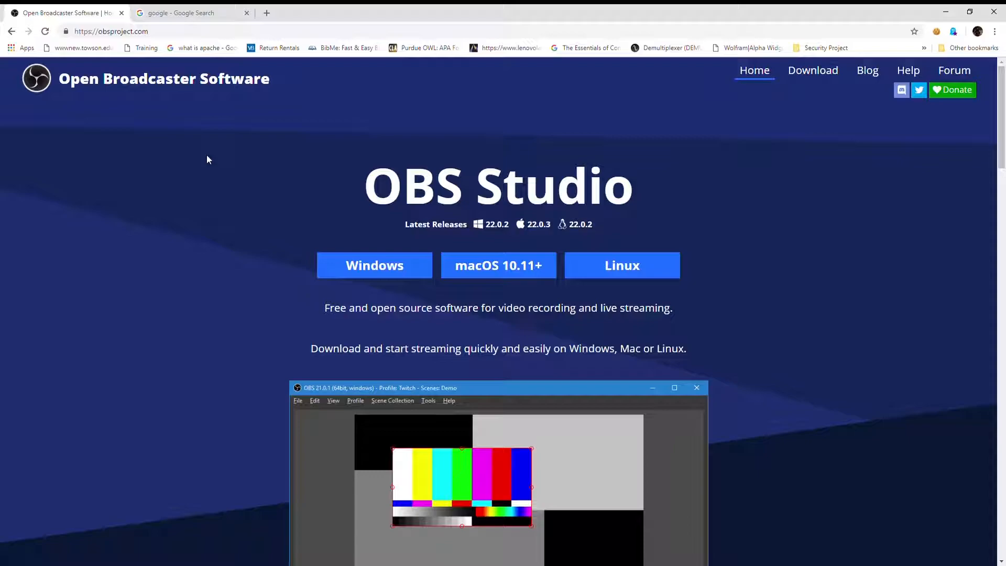
scroll(down, 3)
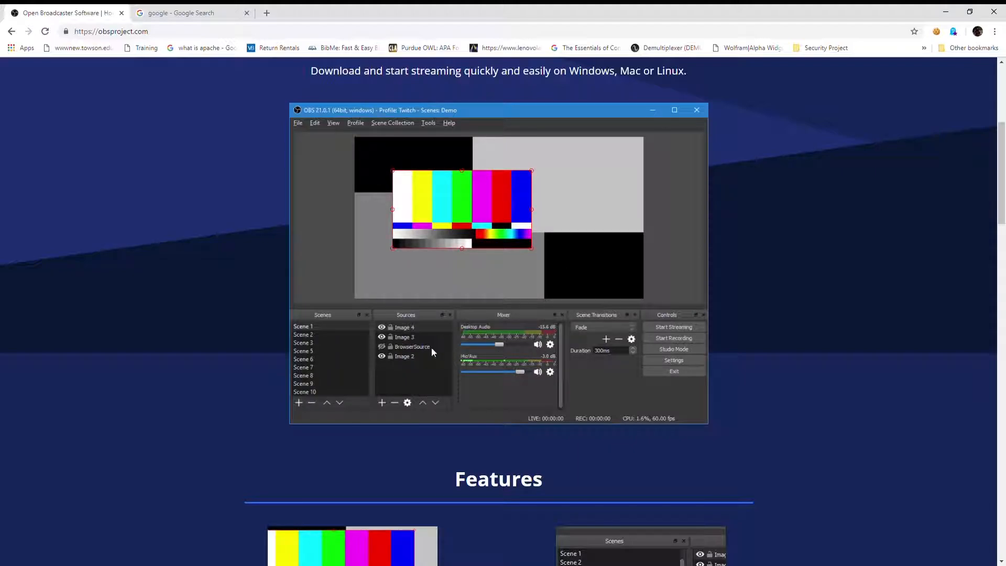
scroll(down, 3)
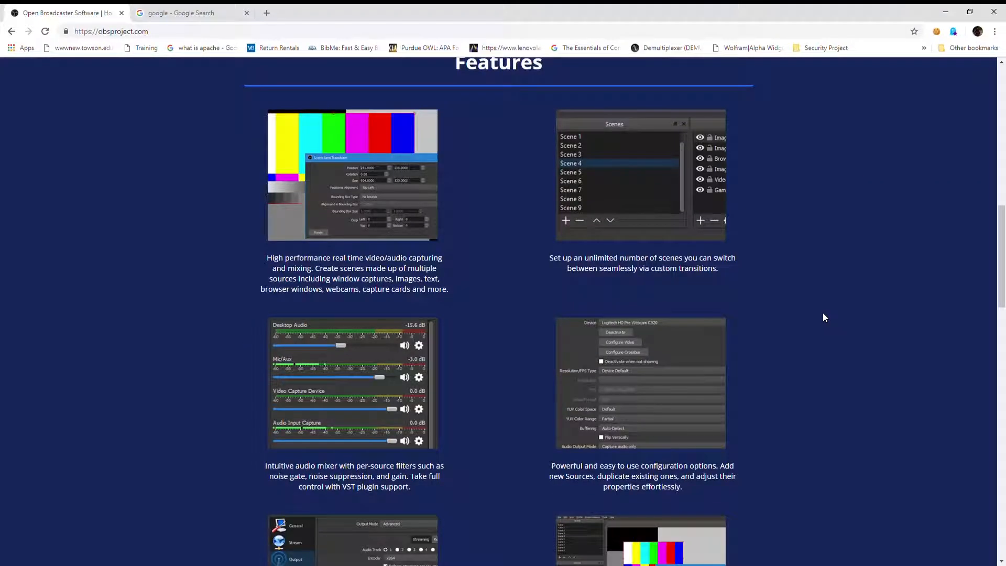
scroll(down, 3)
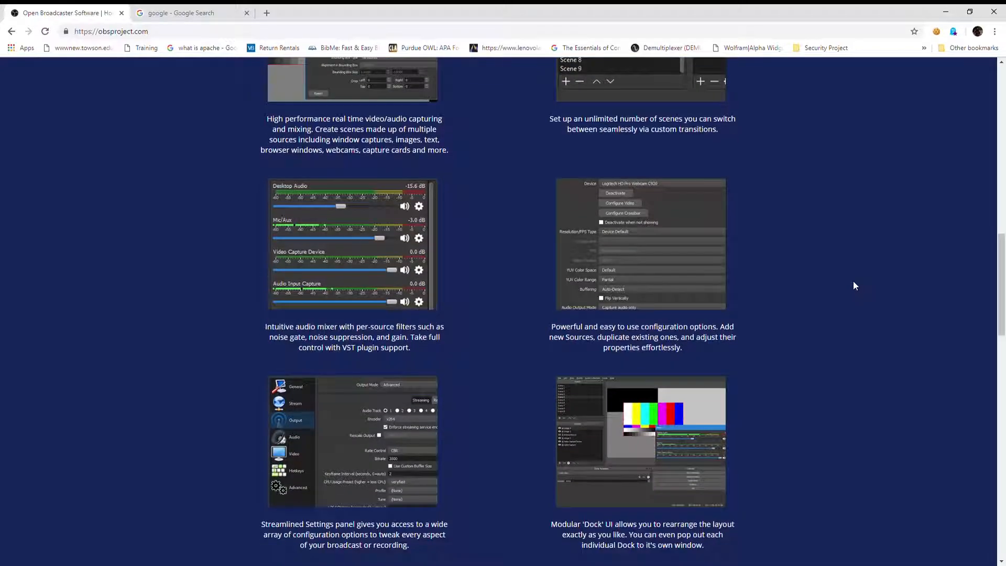